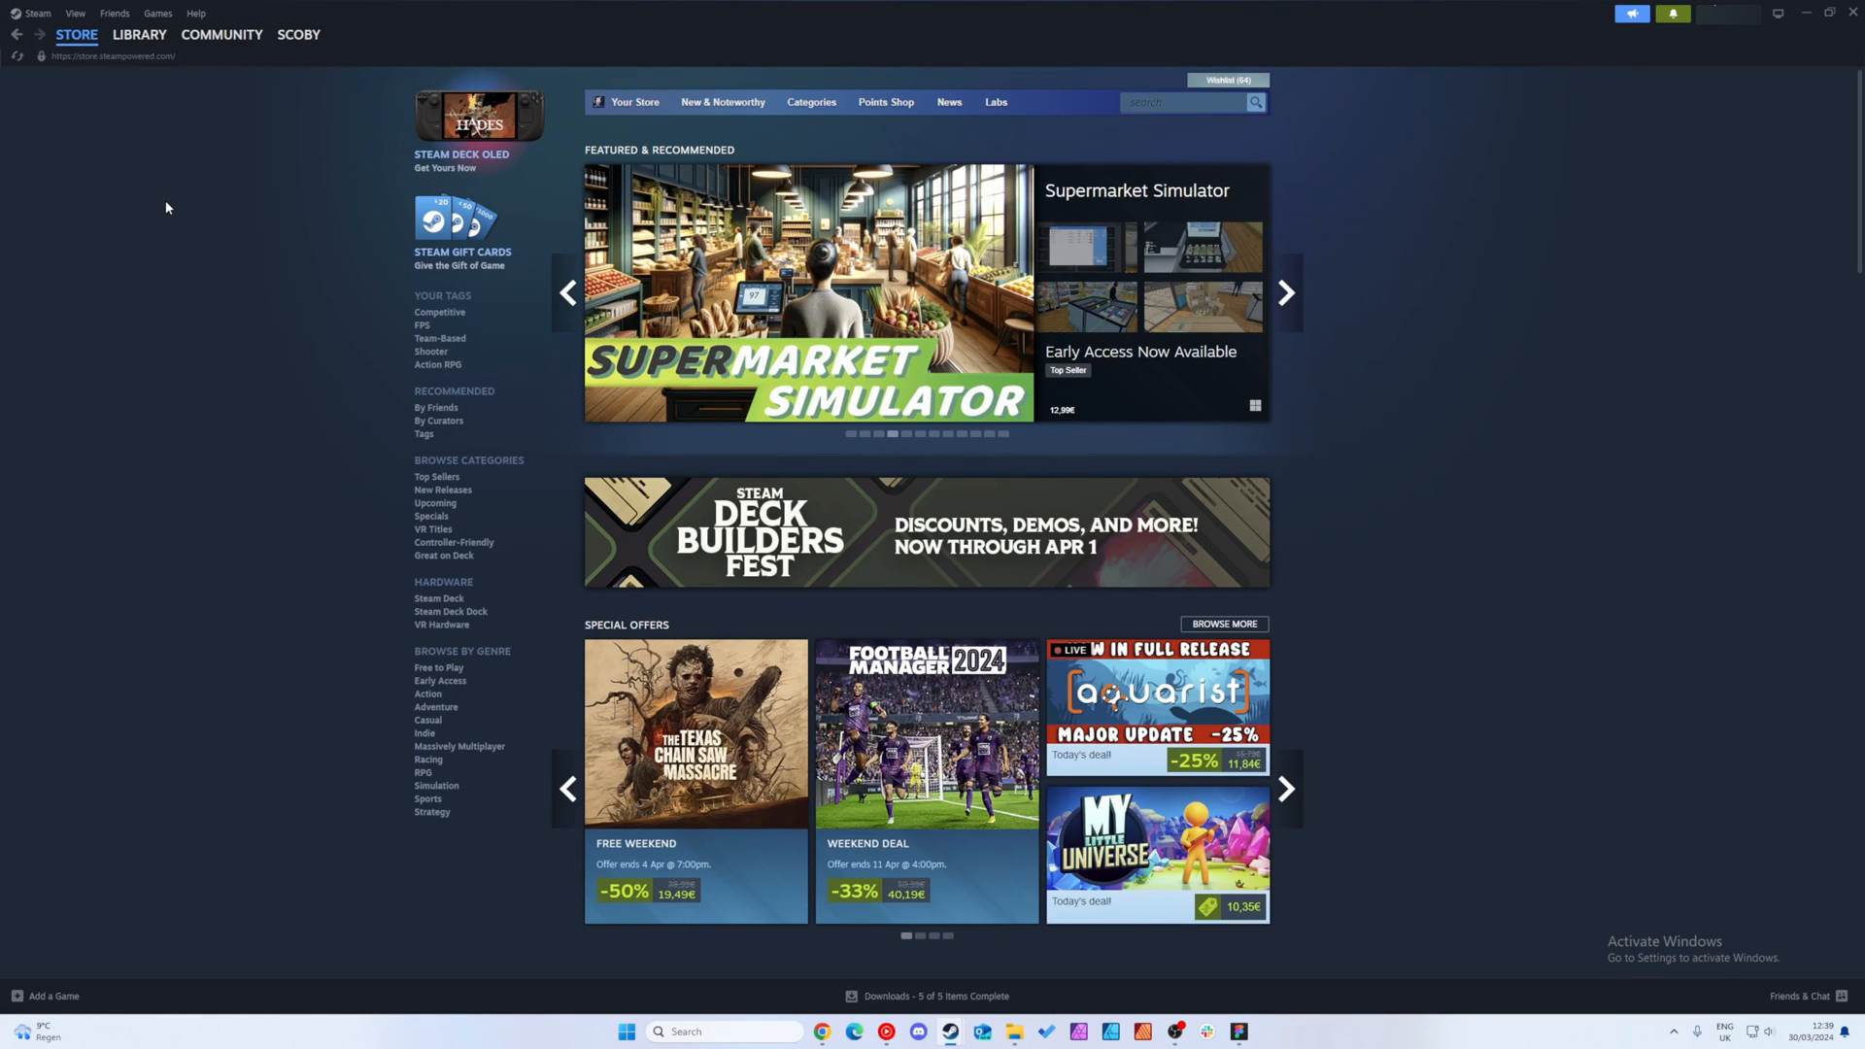
Open Steam Settings from the Steam menu and go to the Family page.
click(1283, 292)
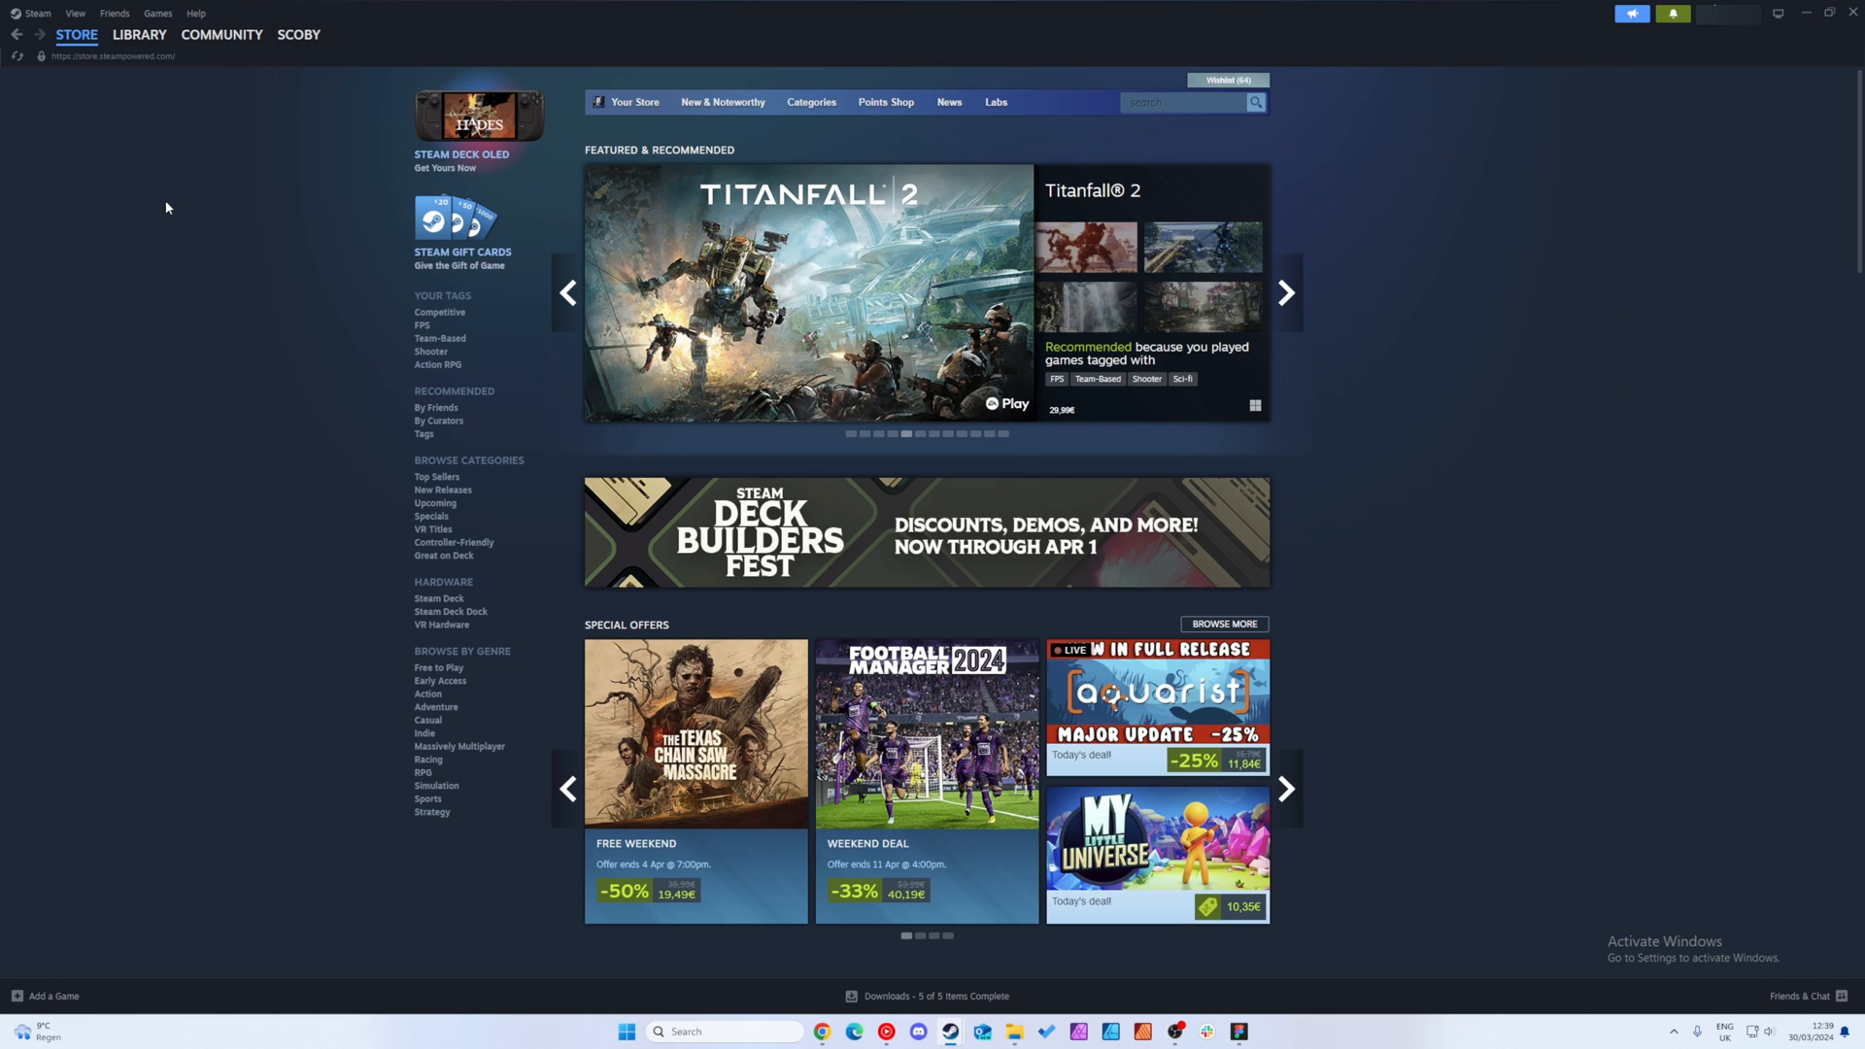
click(1284, 293)
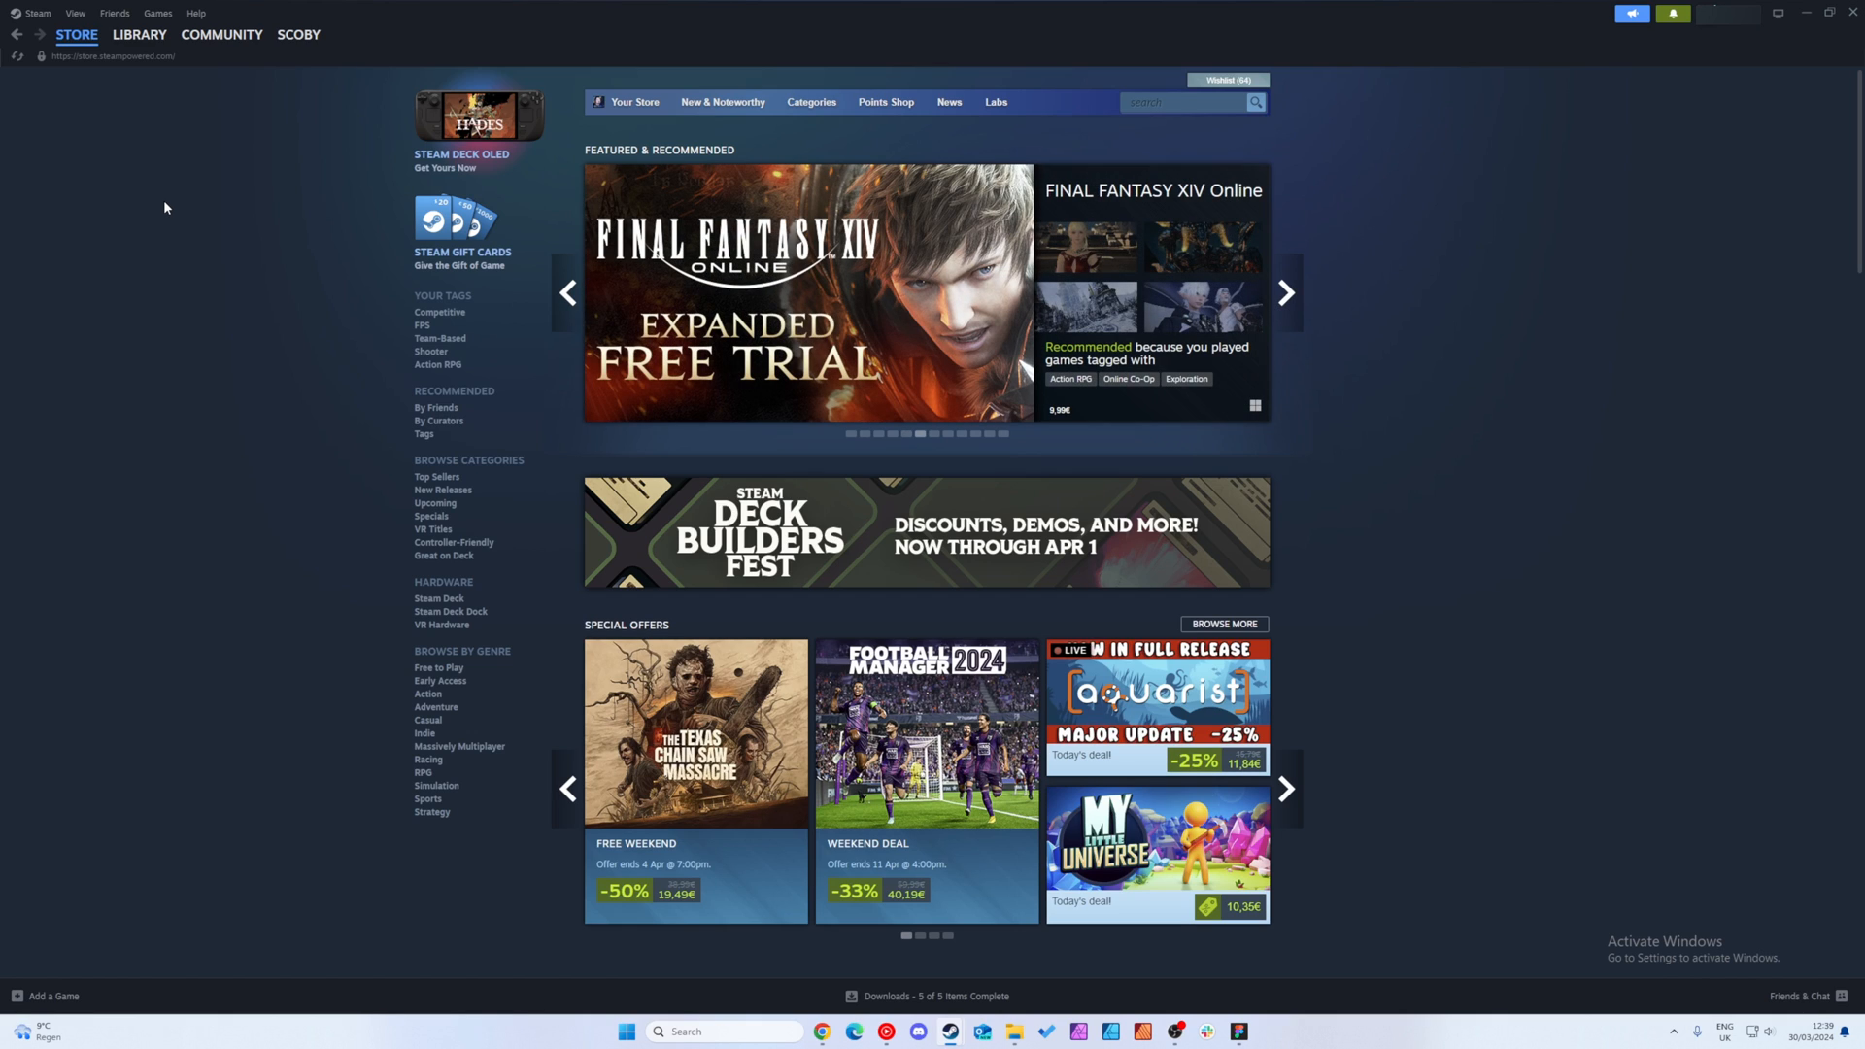
mouse_move(175, 190)
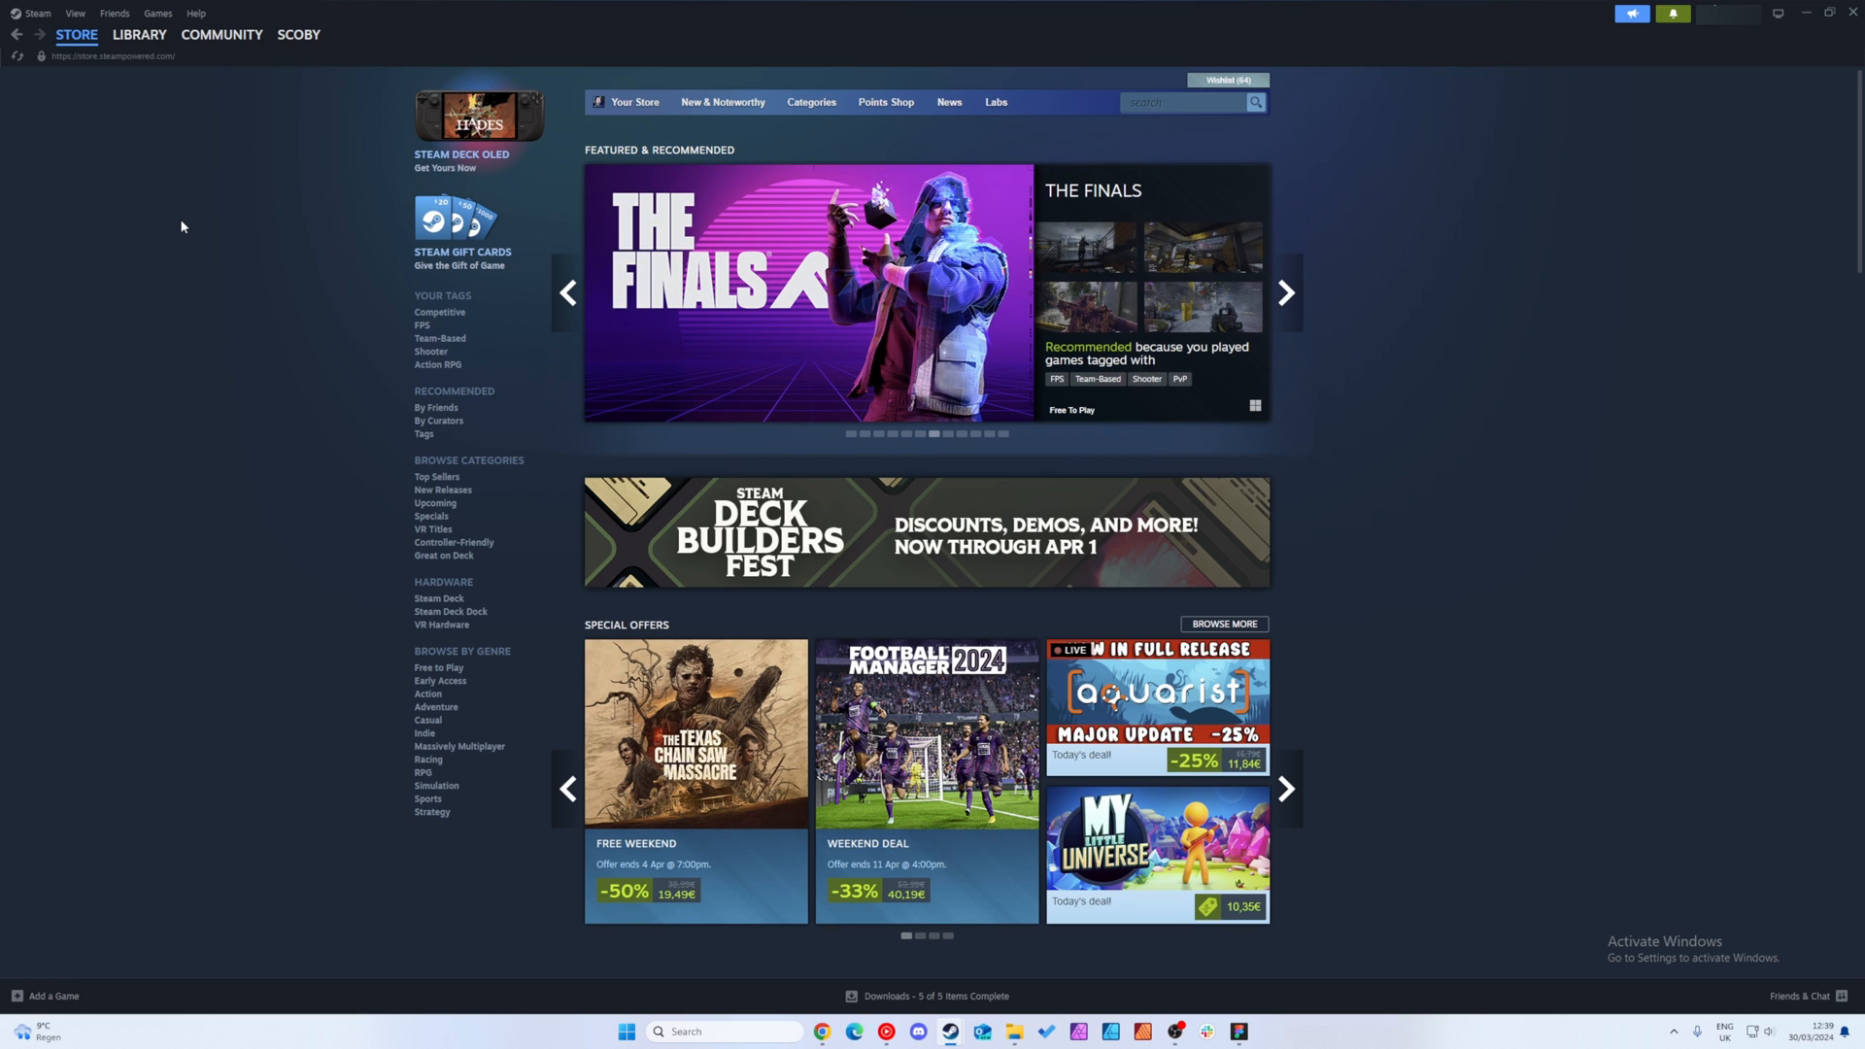
mouse_move(36, 110)
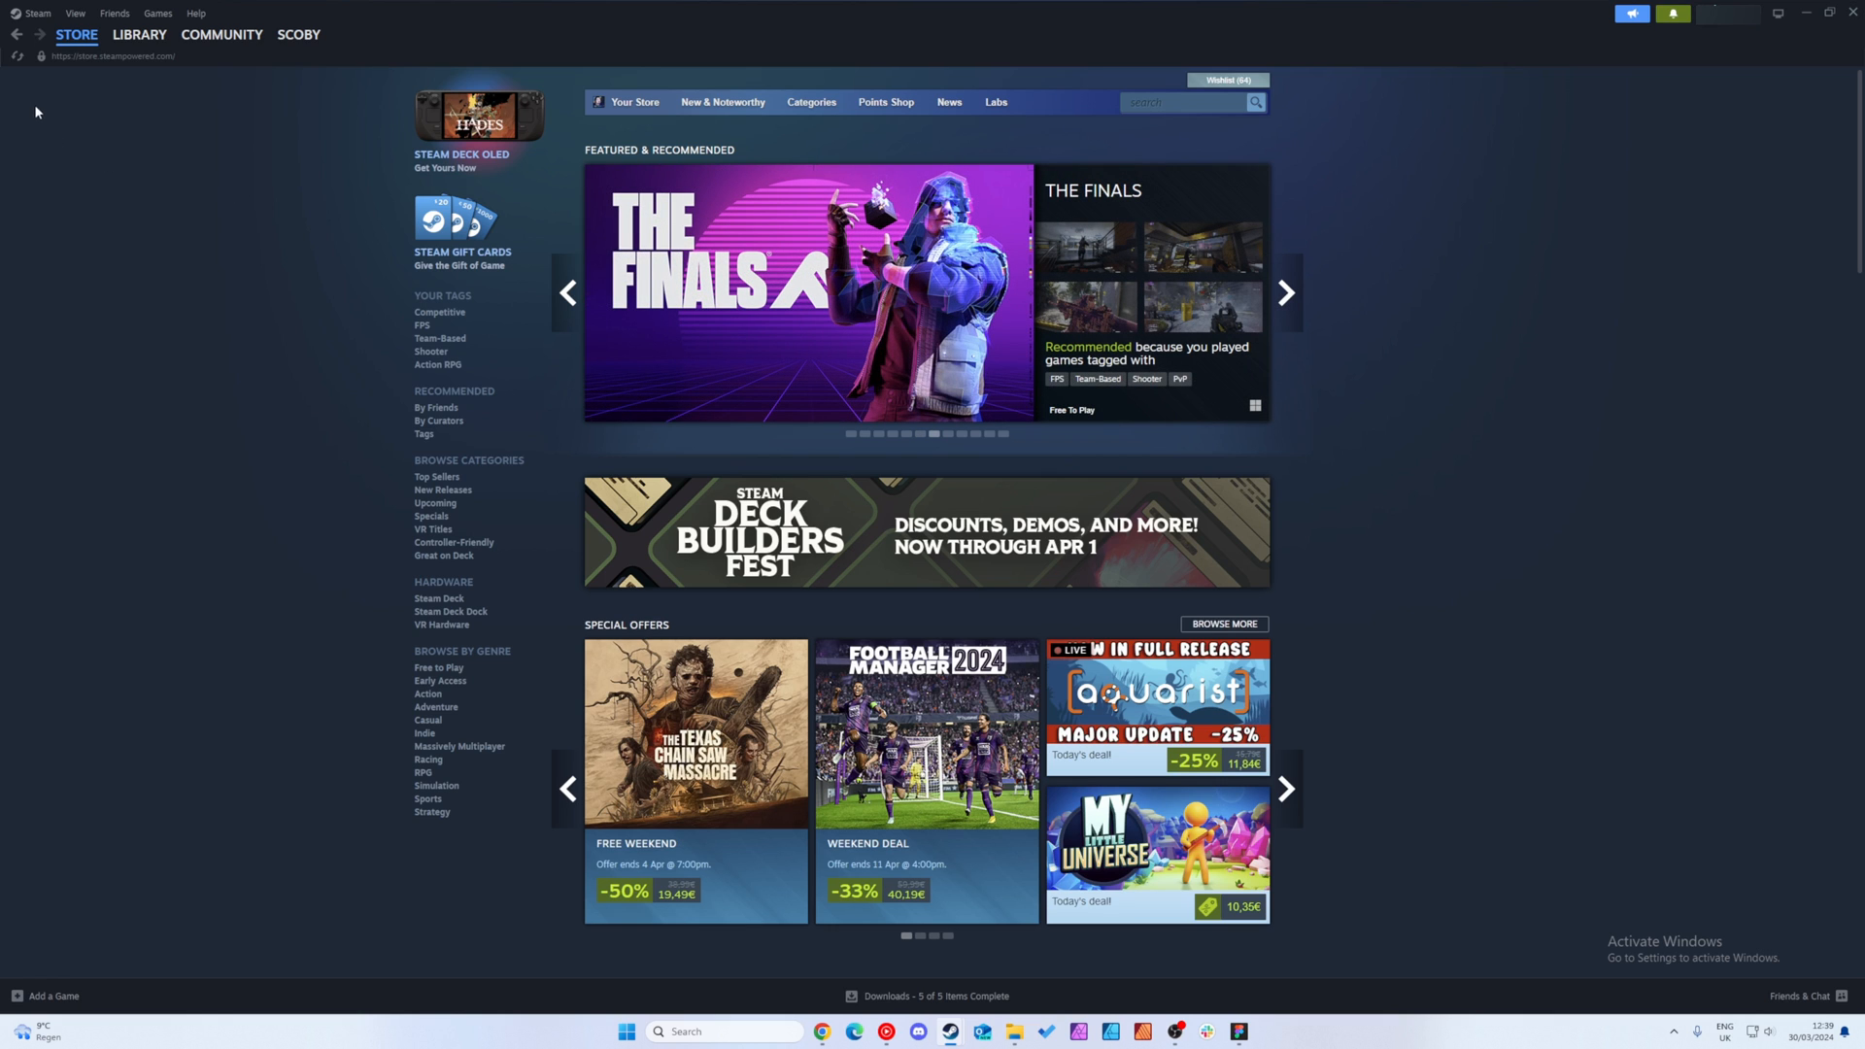
click(37, 13)
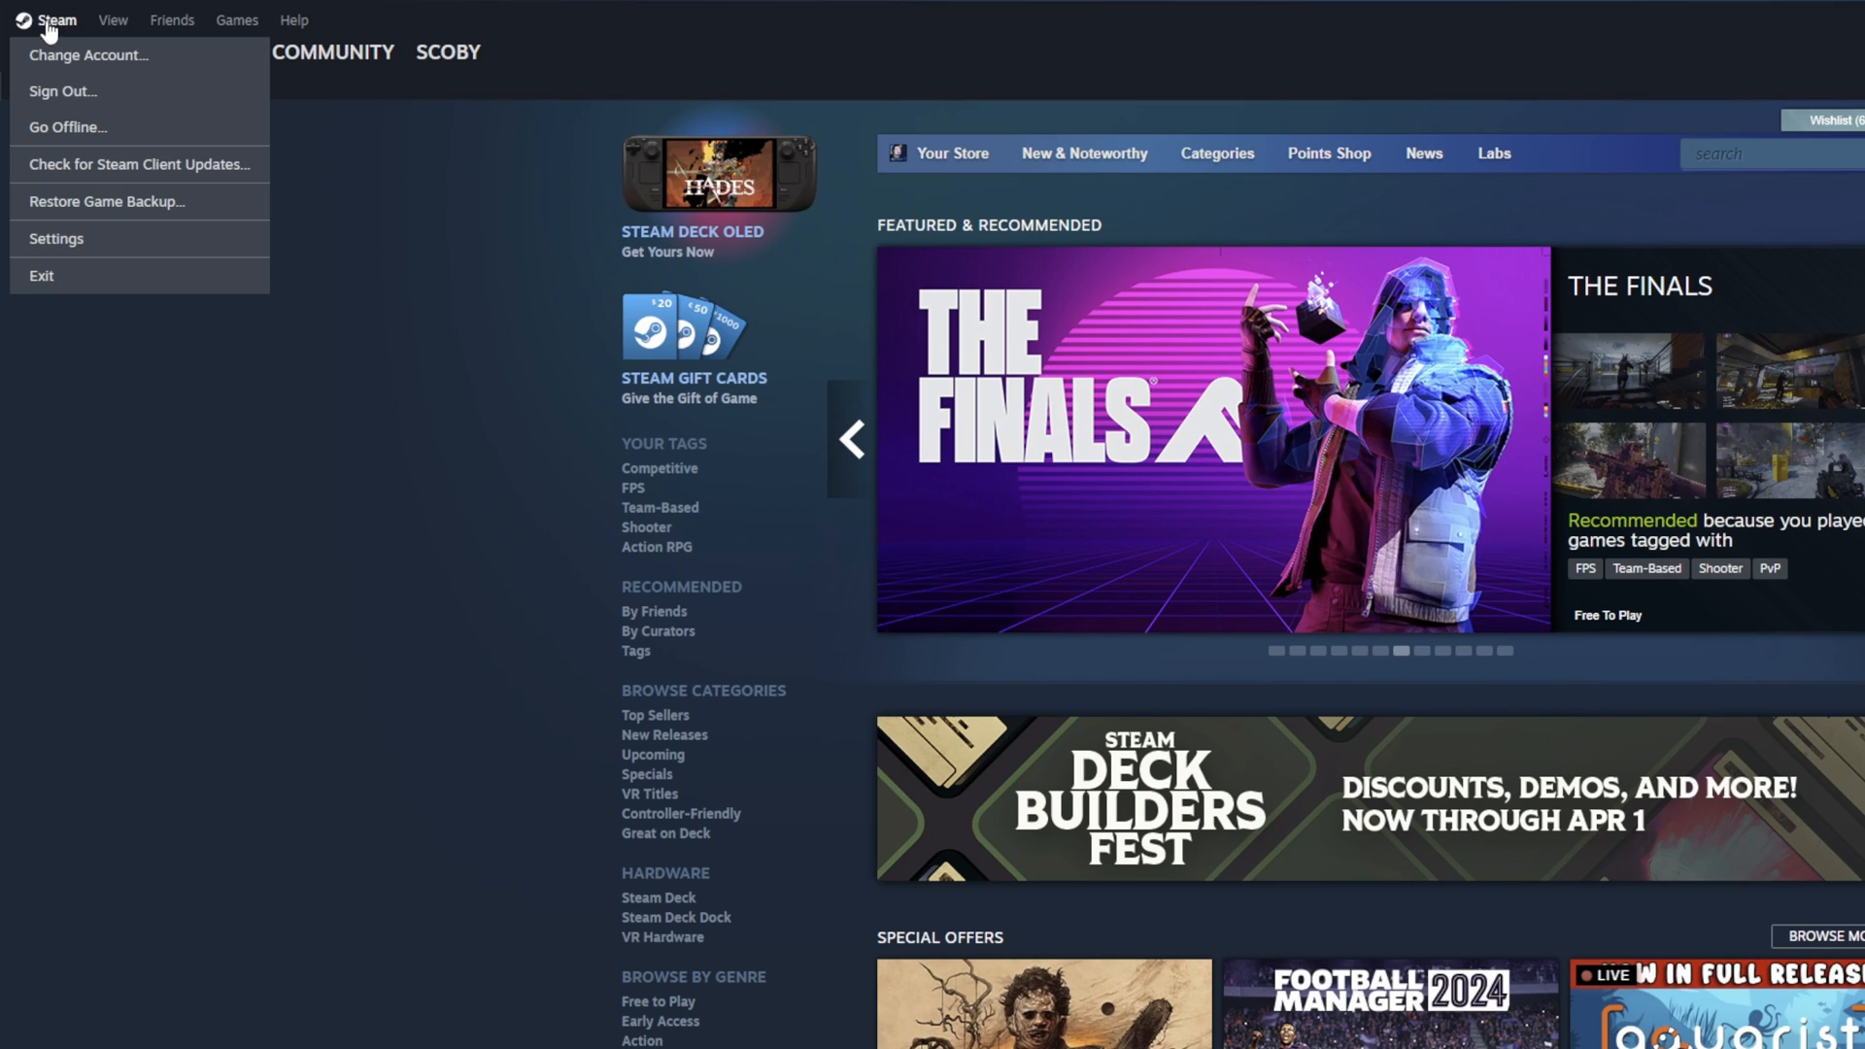
mouse_move(57, 239)
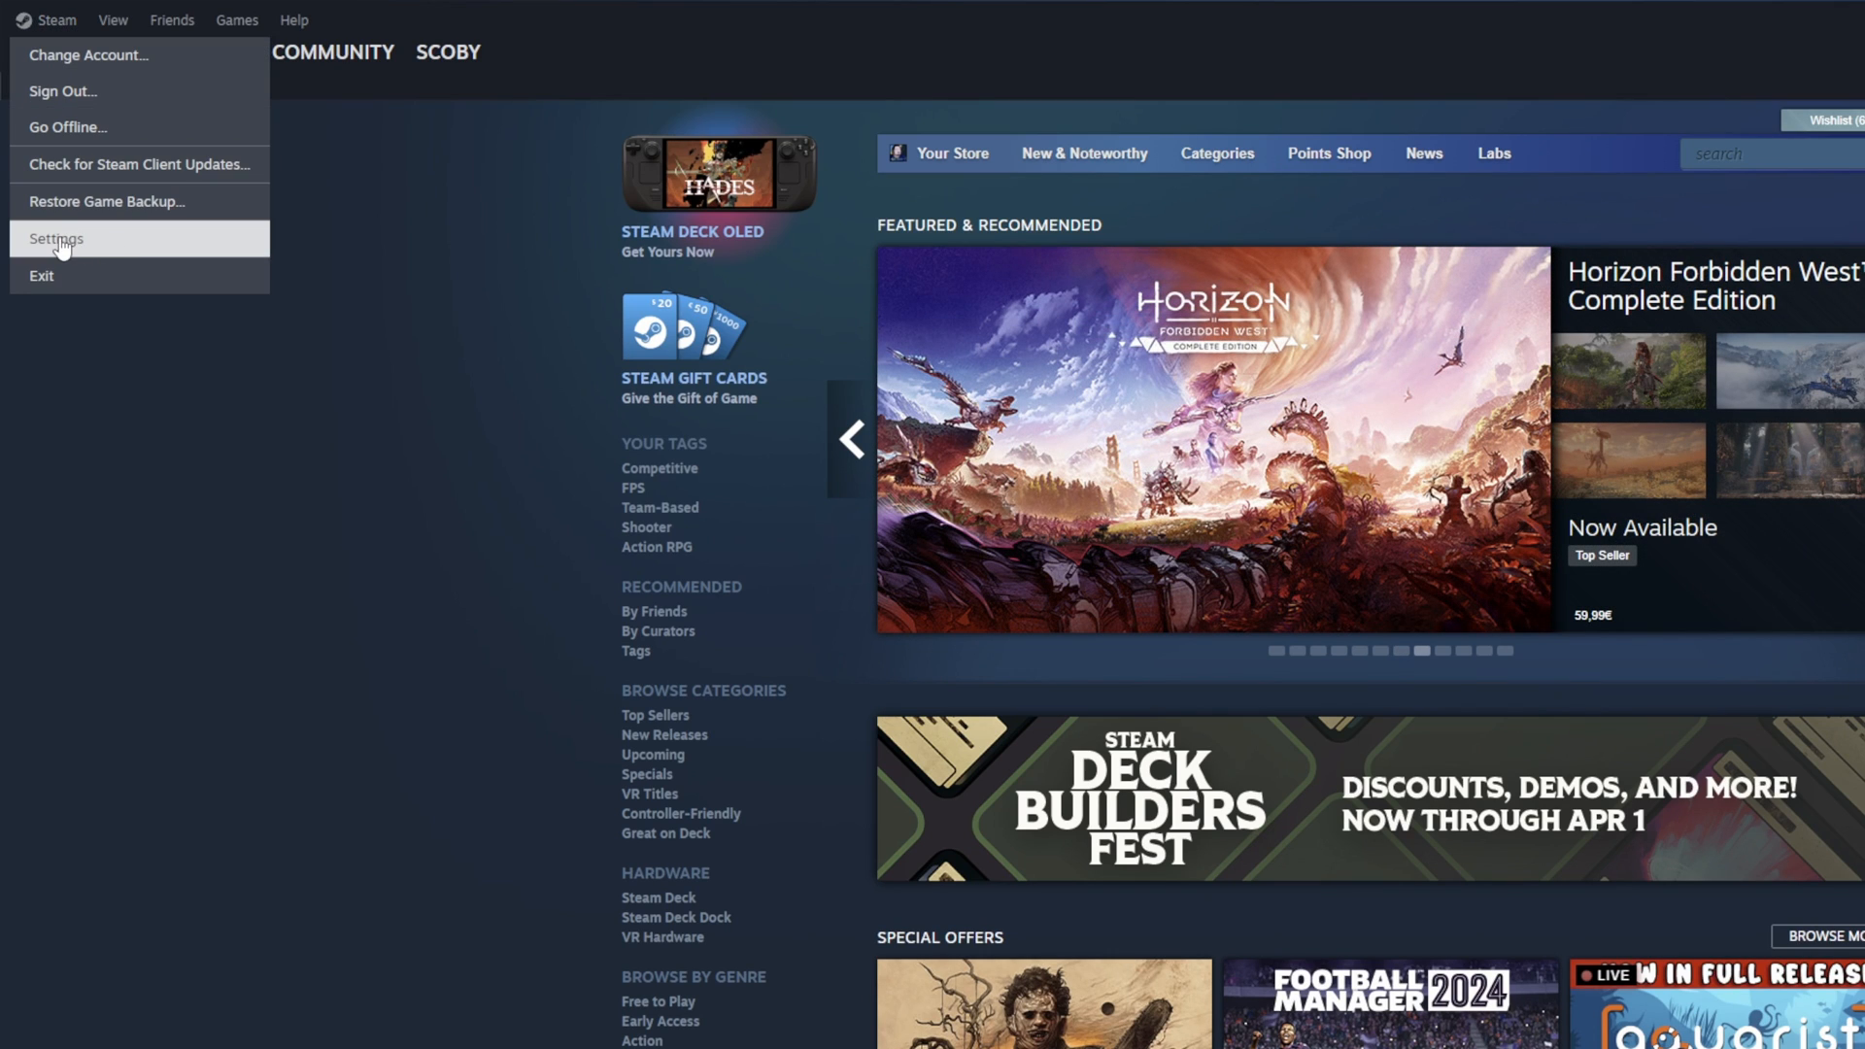
click(55, 239)
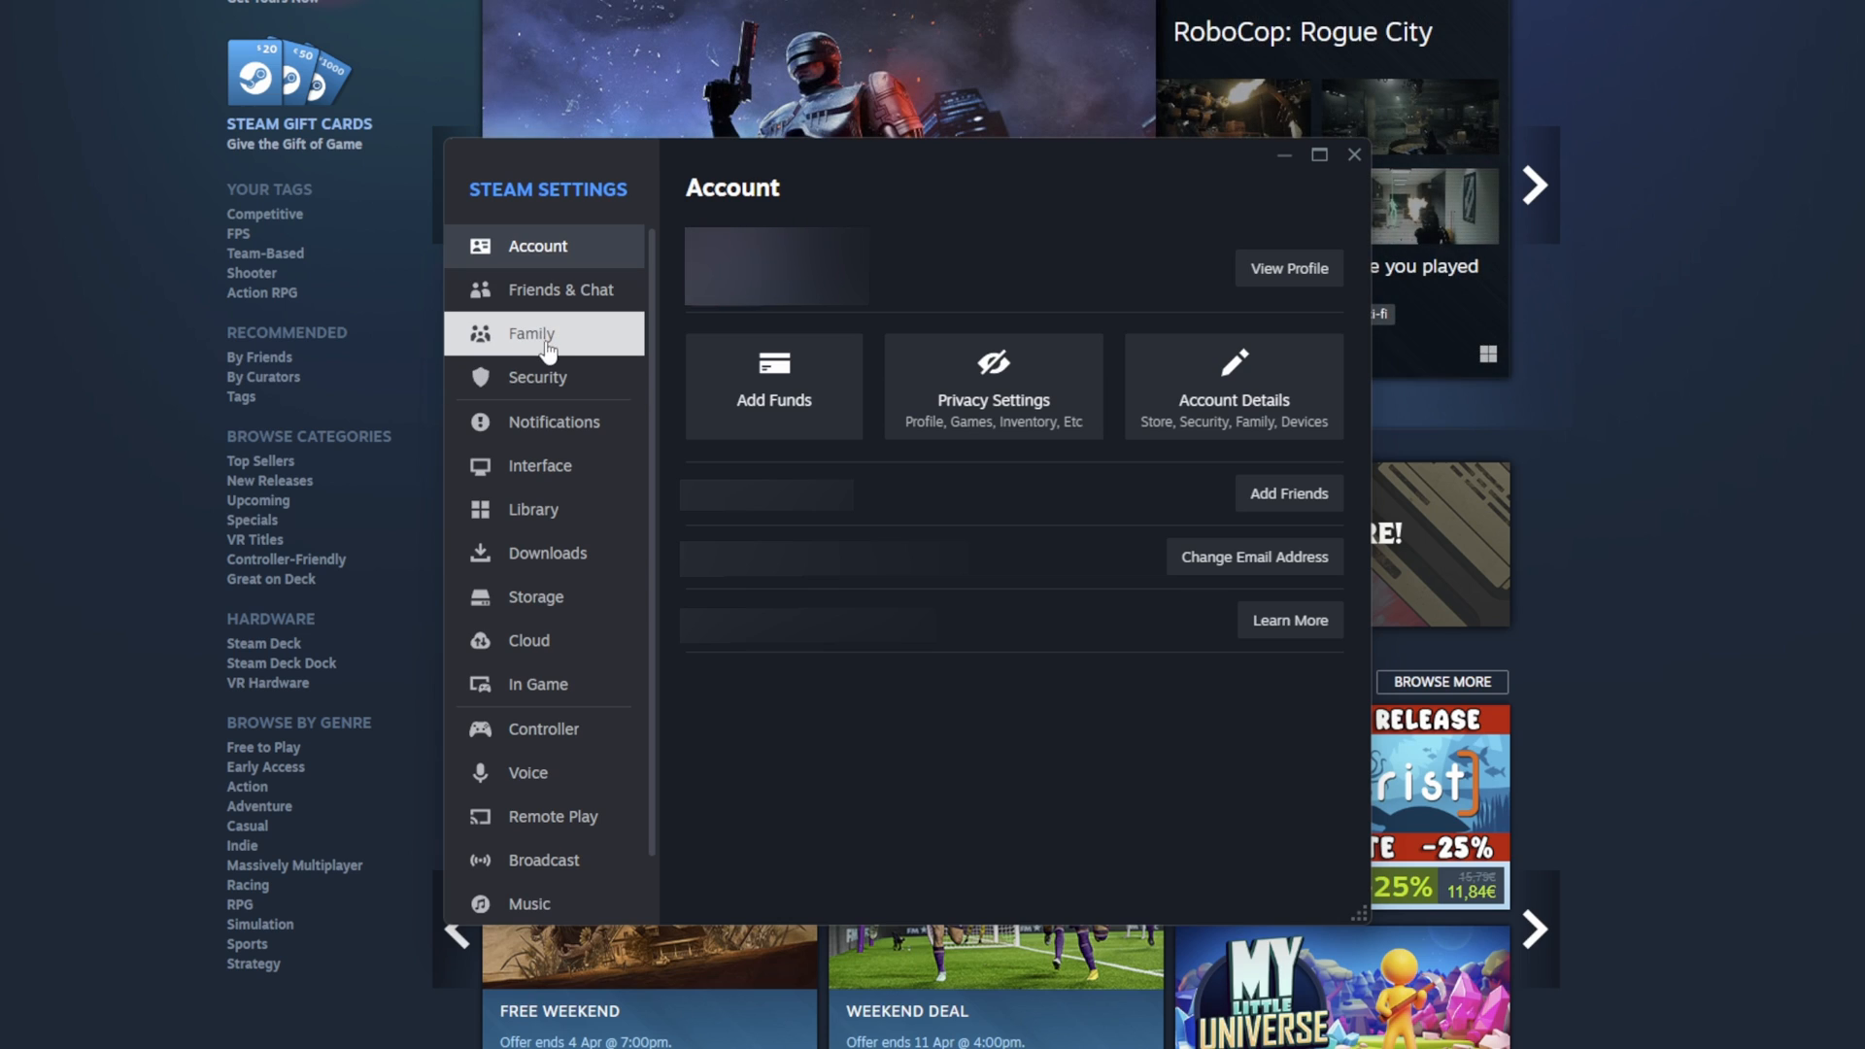
click(530, 333)
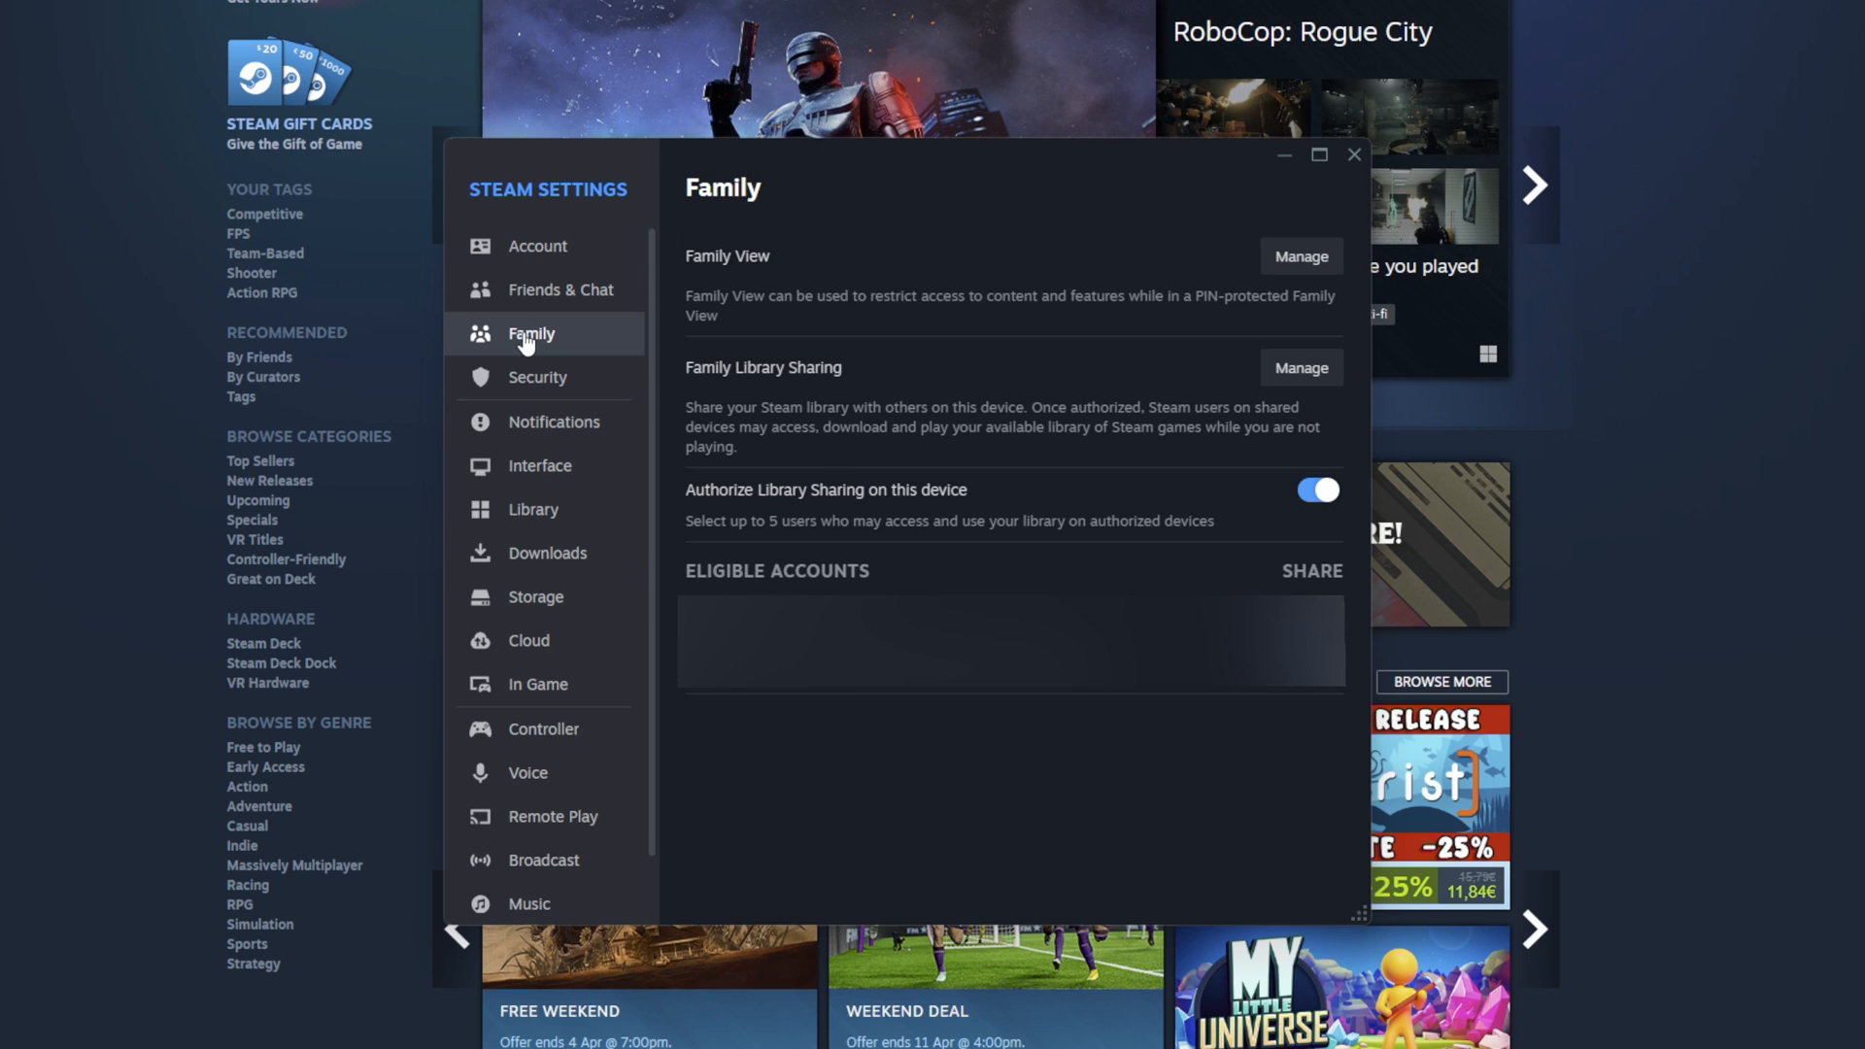
mouse_move(777, 401)
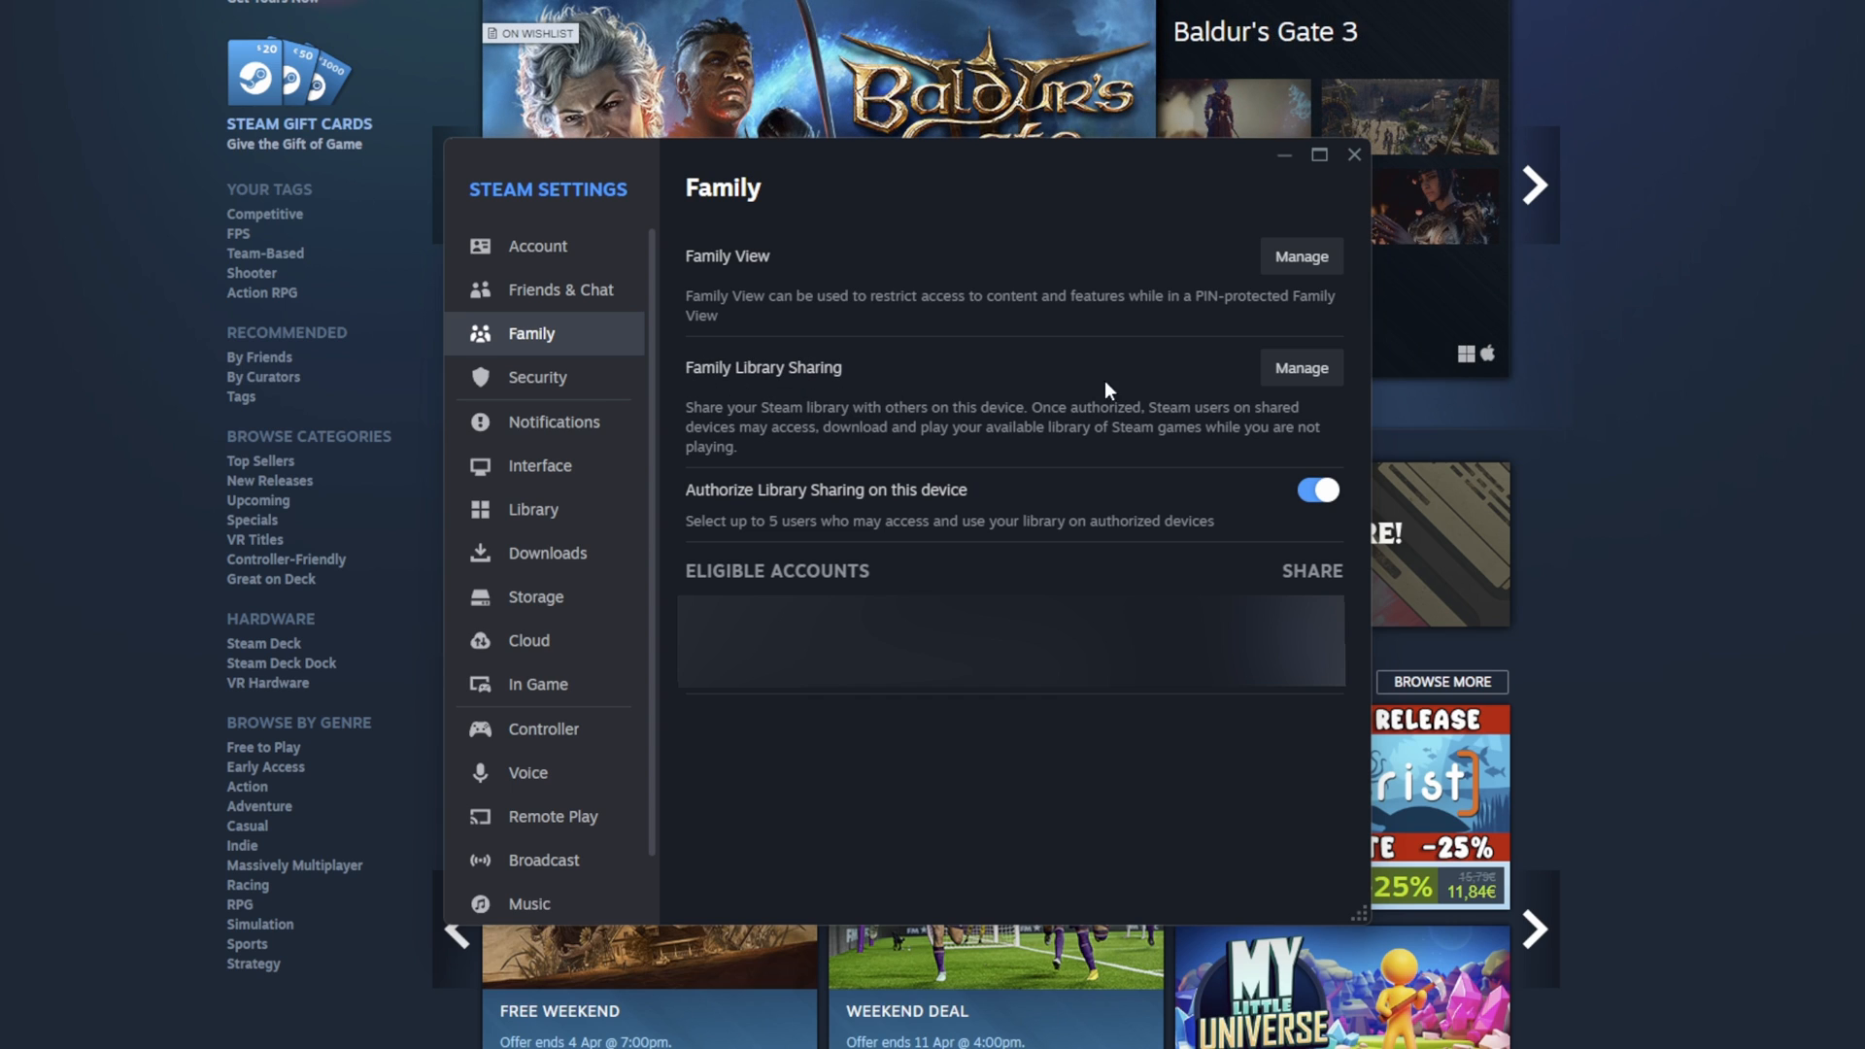
Open Manage Family Library Sharing to view the seven devices and pending request.
click(1352, 155)
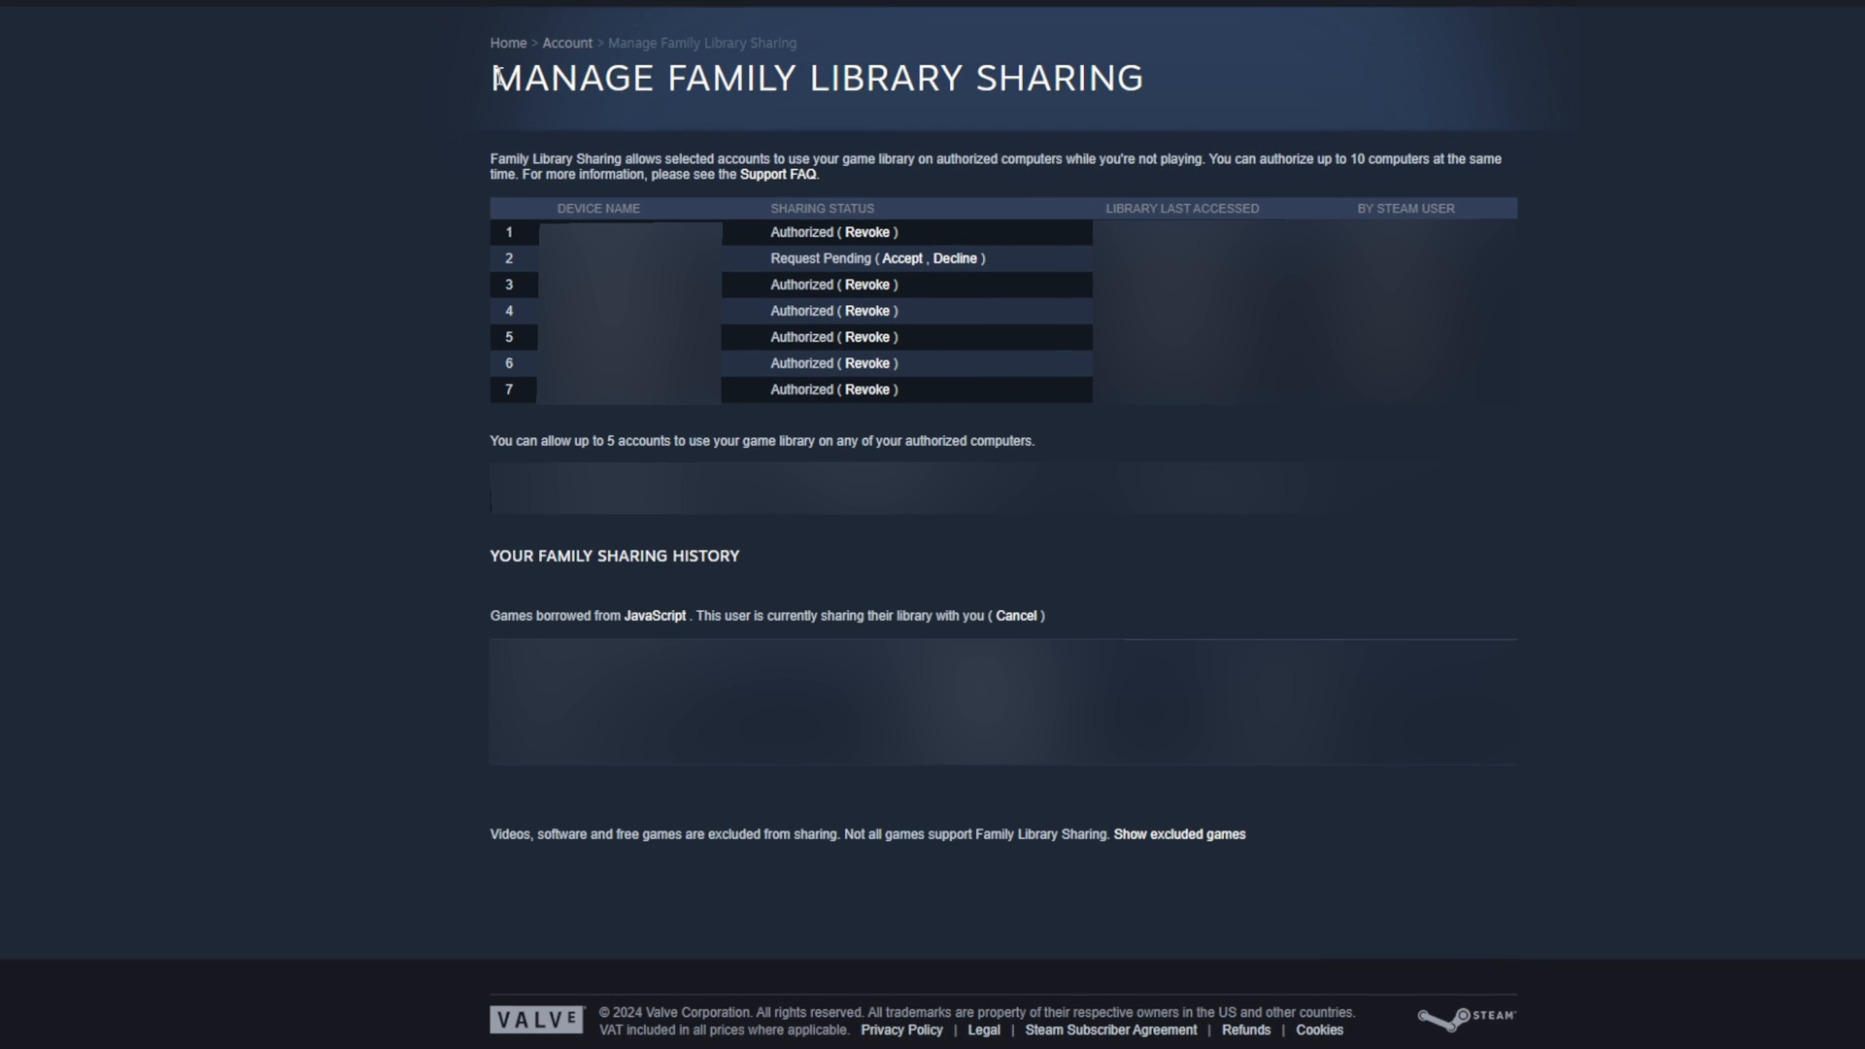
mouse_move(1000, 129)
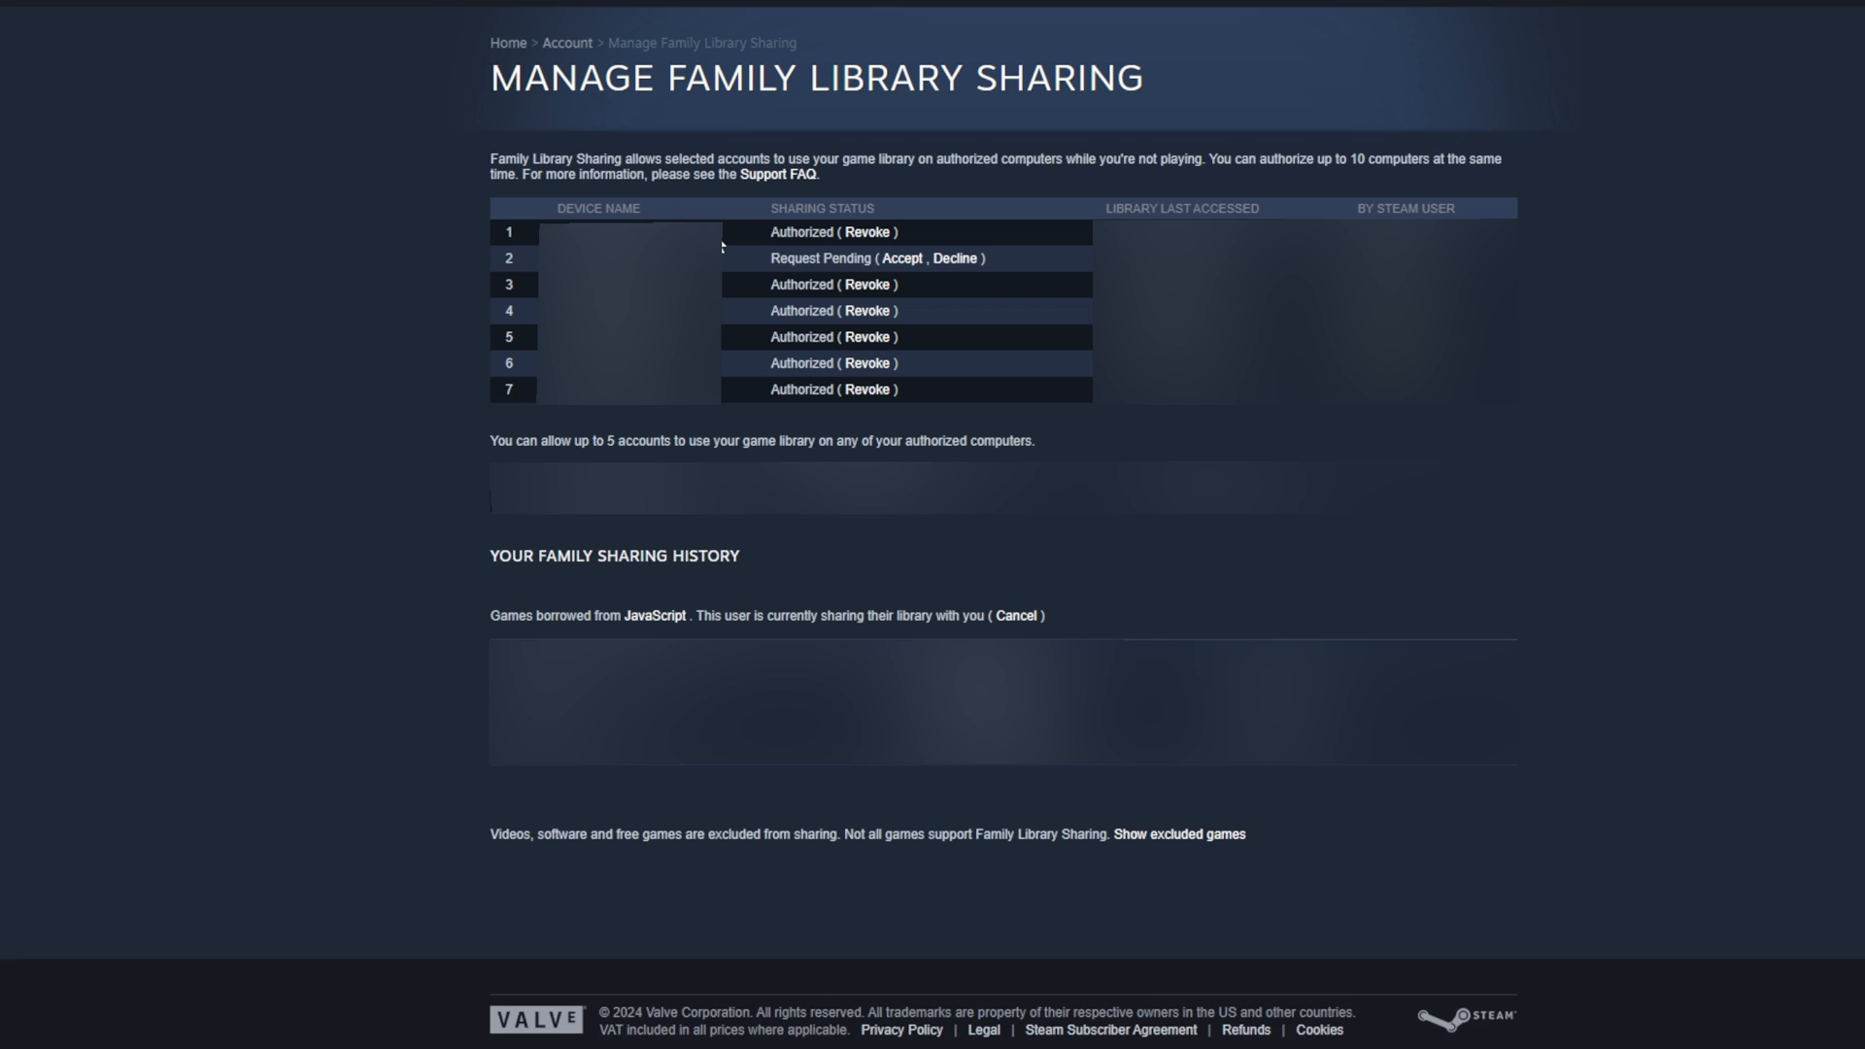
mouse_move(749, 259)
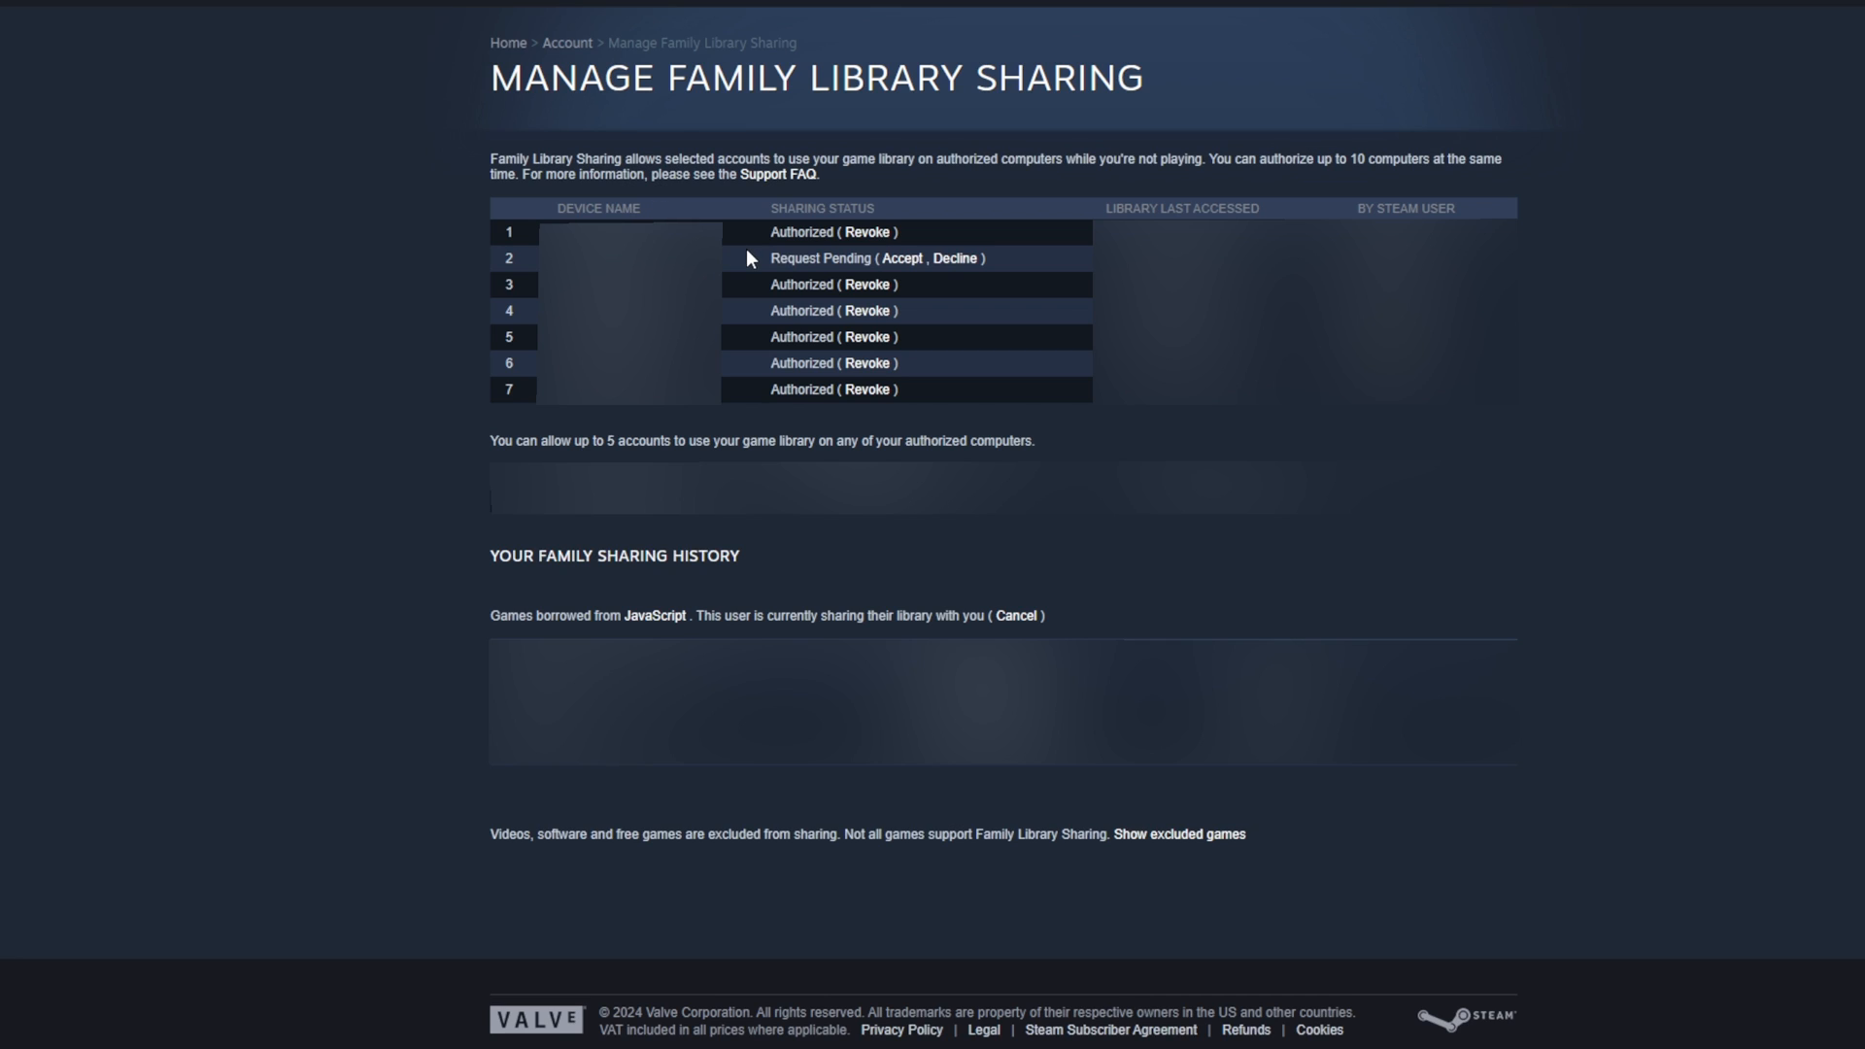
mouse_move(788, 259)
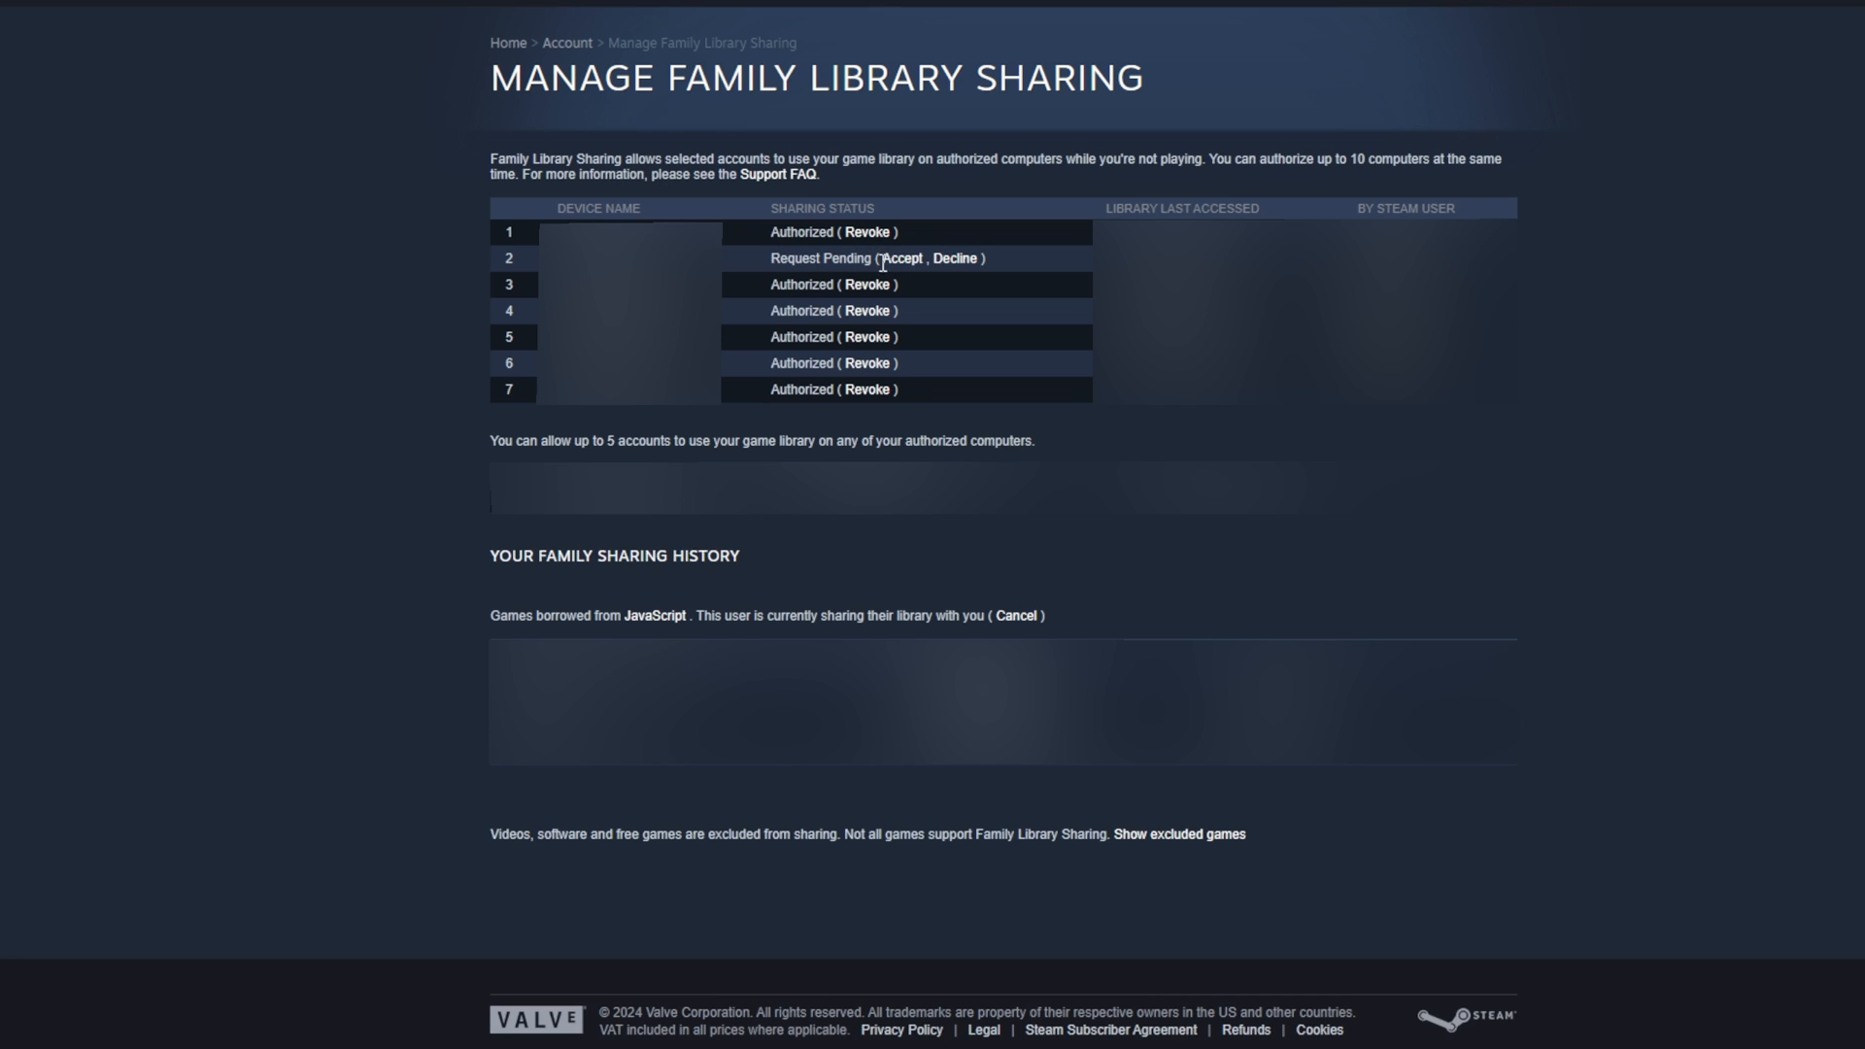
mouse_move(769, 401)
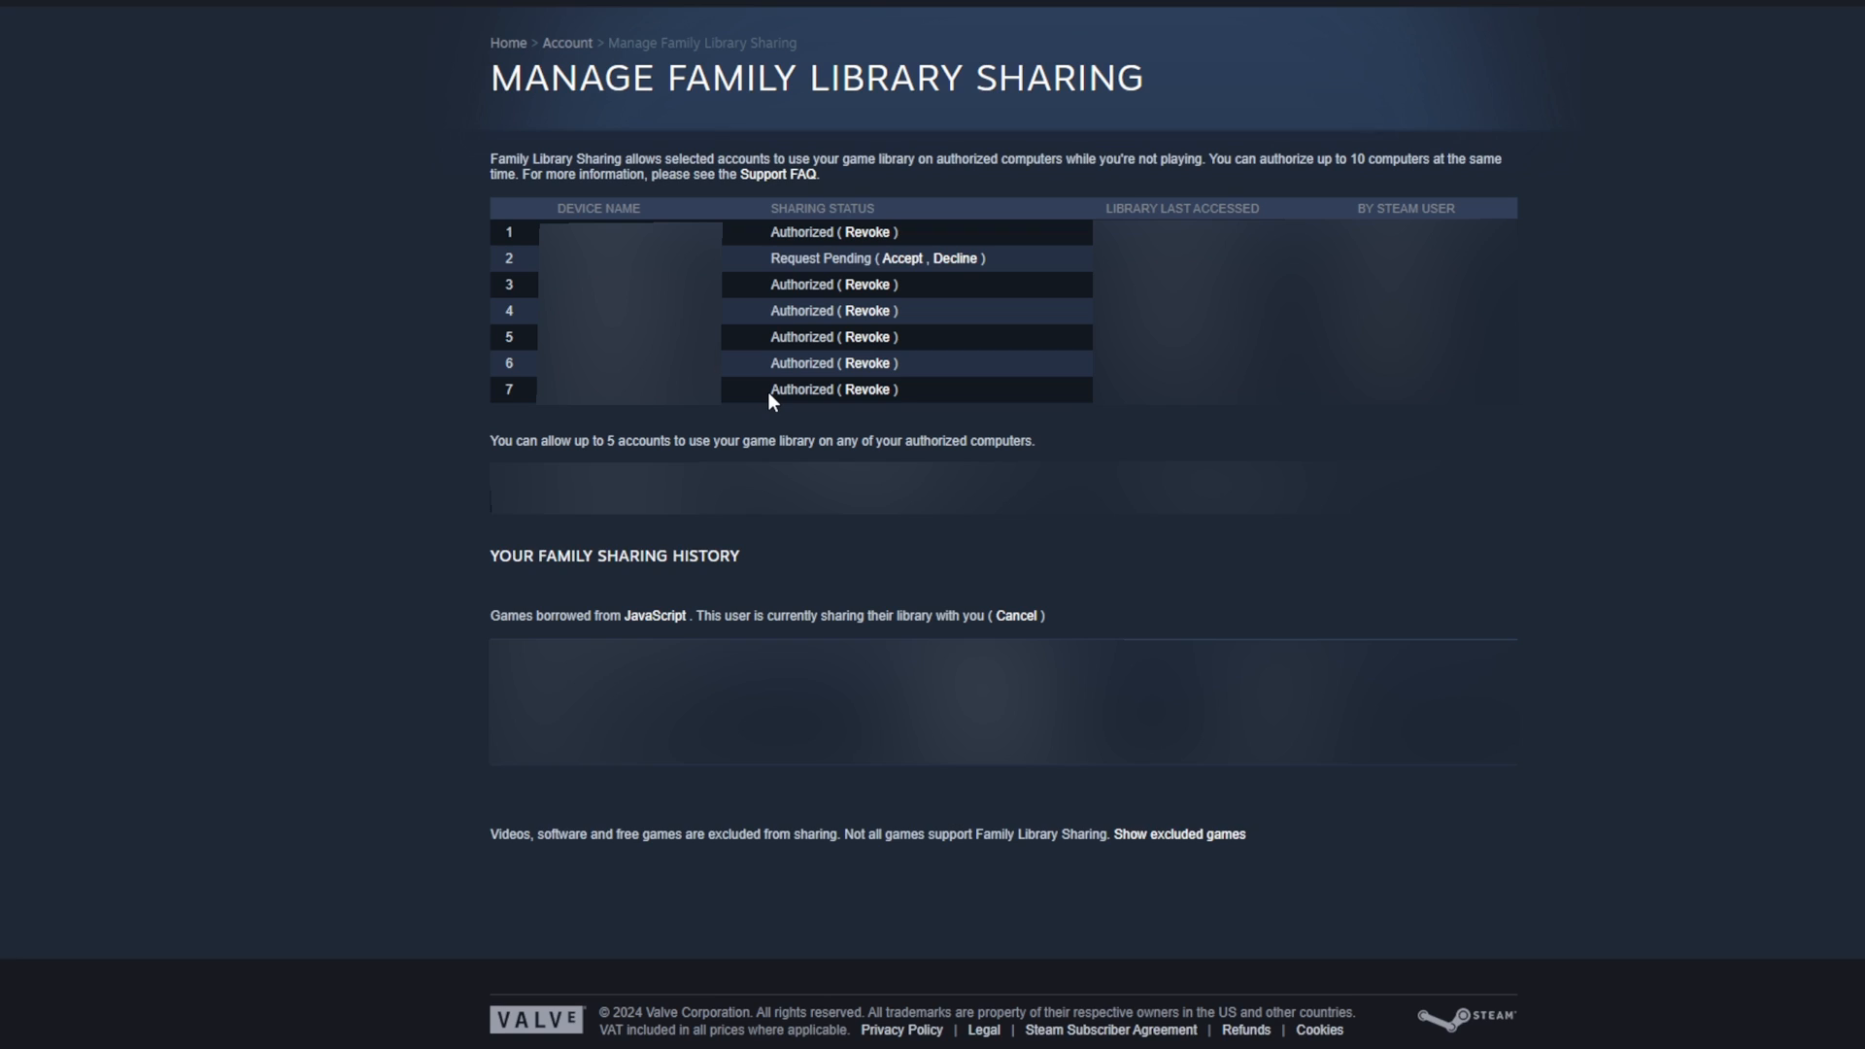
mouse_move(901, 258)
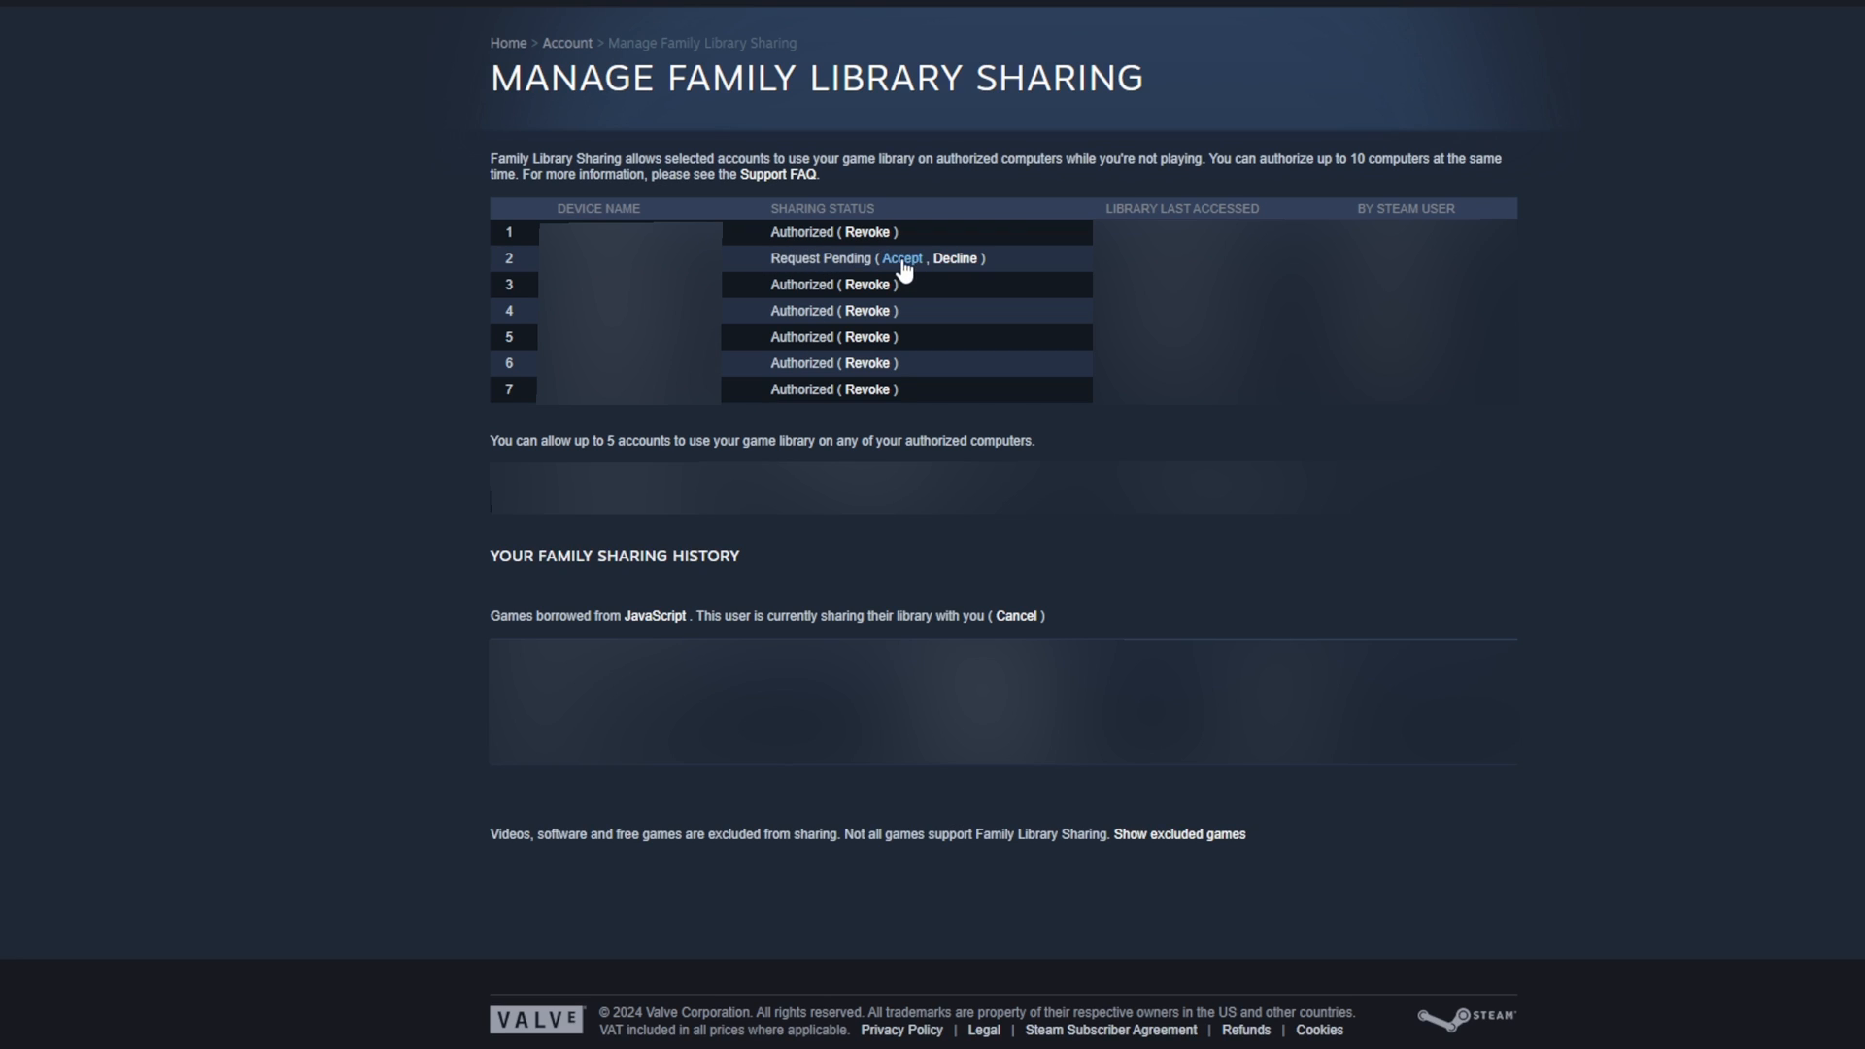
mouse_move(981, 308)
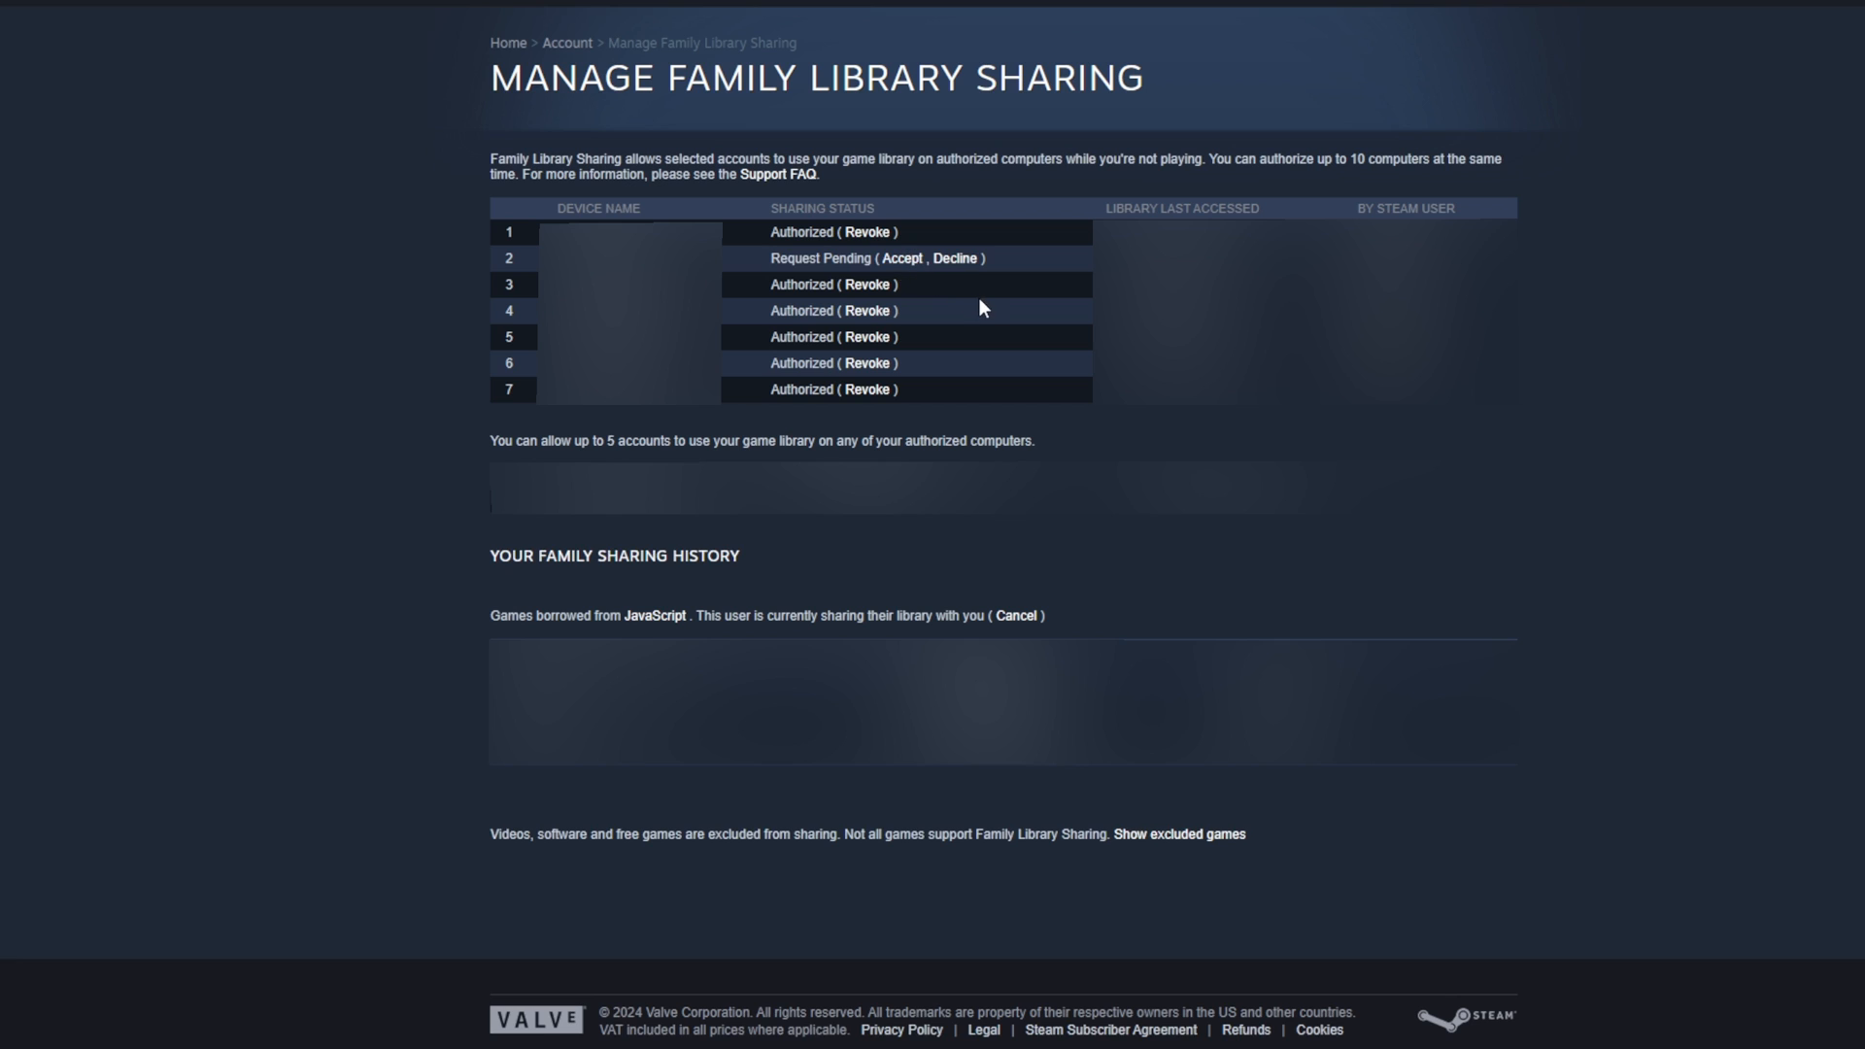
Accept the pending sharing request on device 2.
click(900, 258)
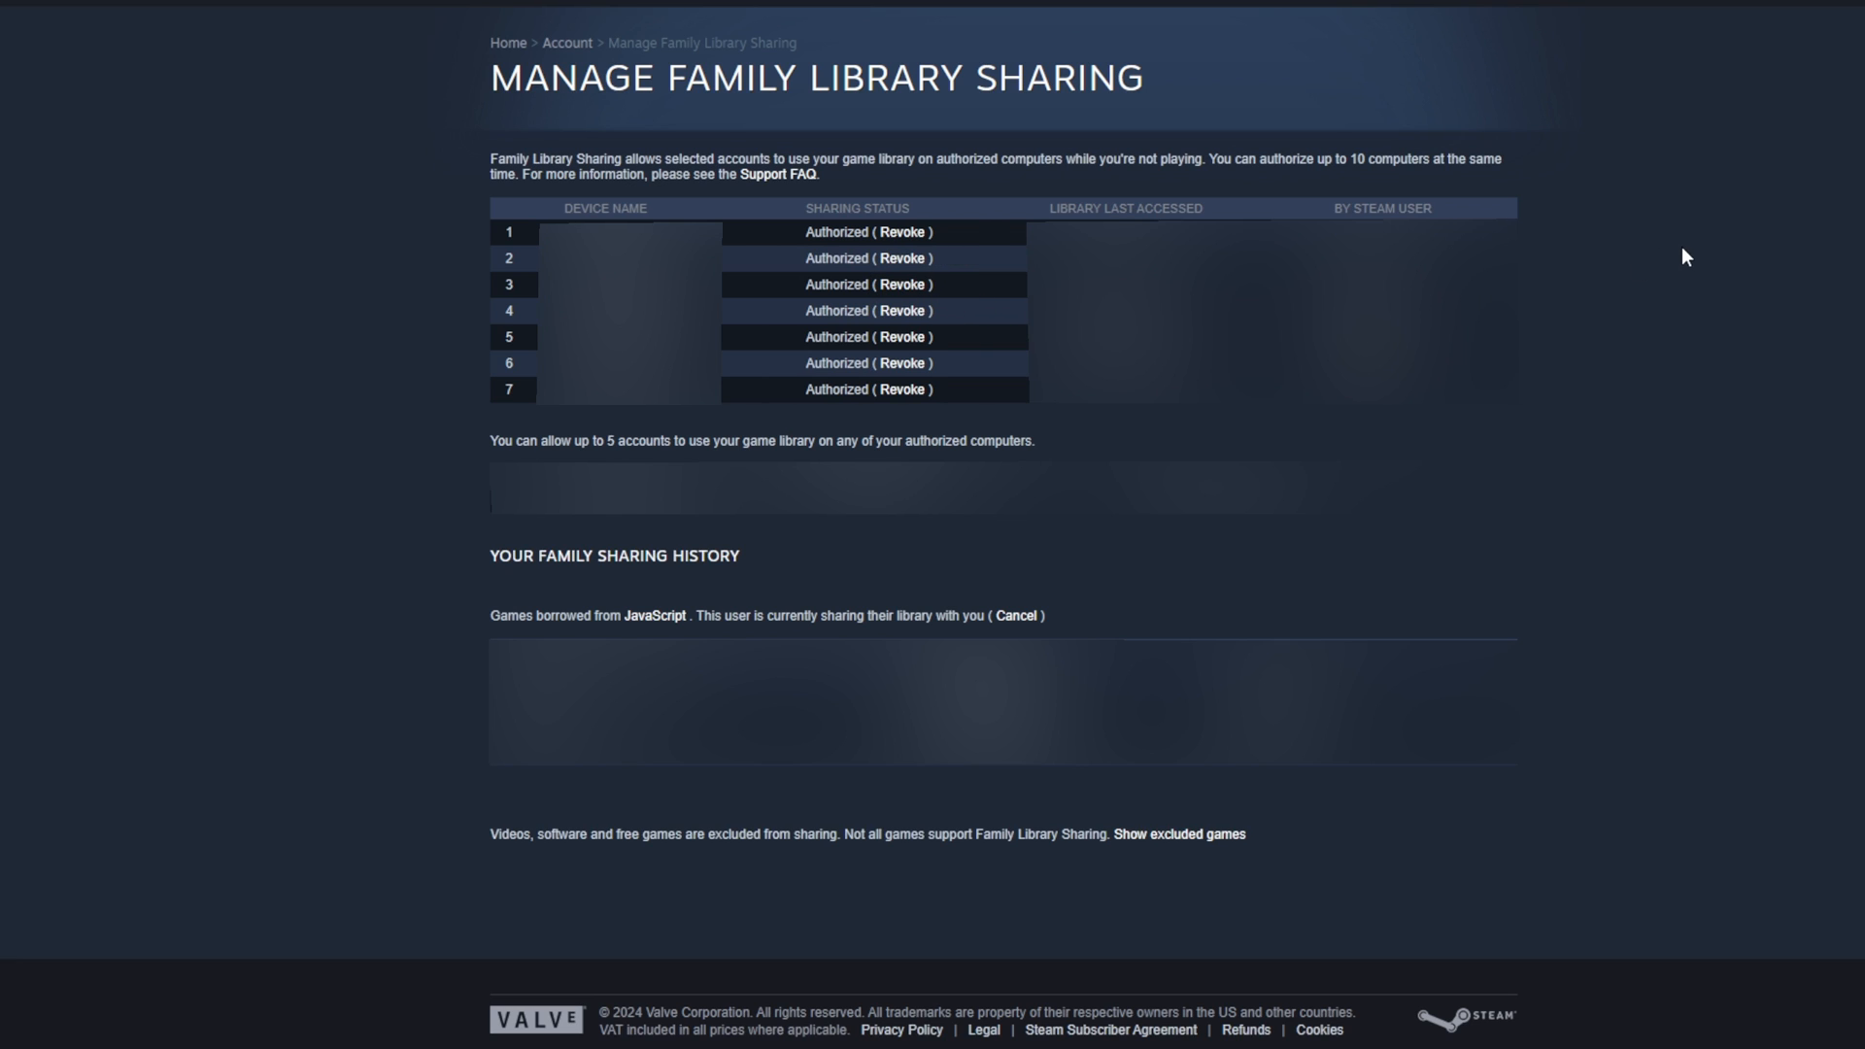